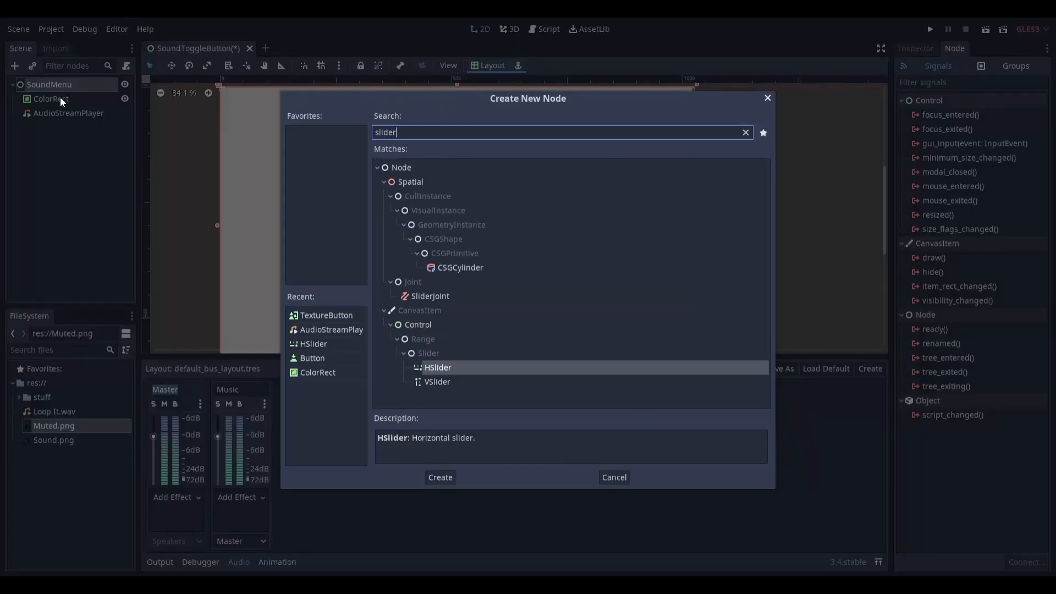
Add an HSlider node to the SoundMenu scene.
click(440, 476)
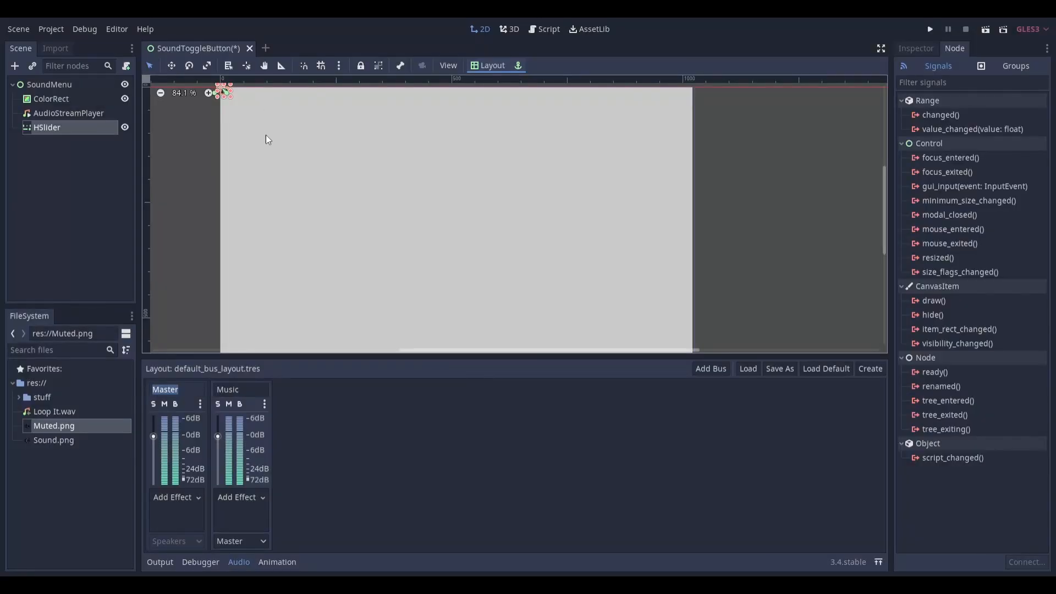
Give the HSlider a Min Value of -30 and Max Value of 0 in the Inspector.
click(46, 127)
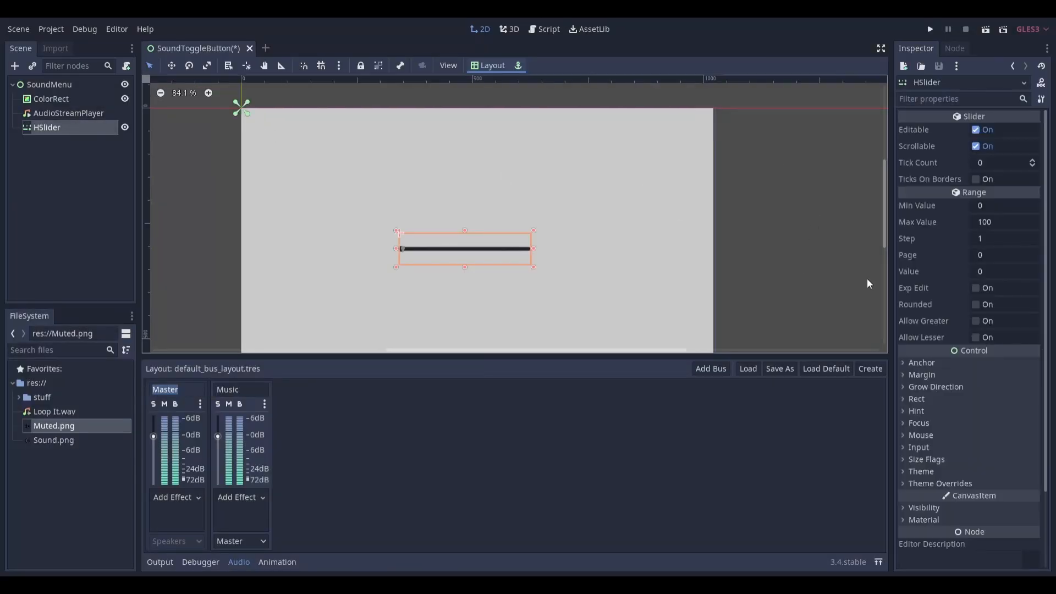
mouse_move(937, 209)
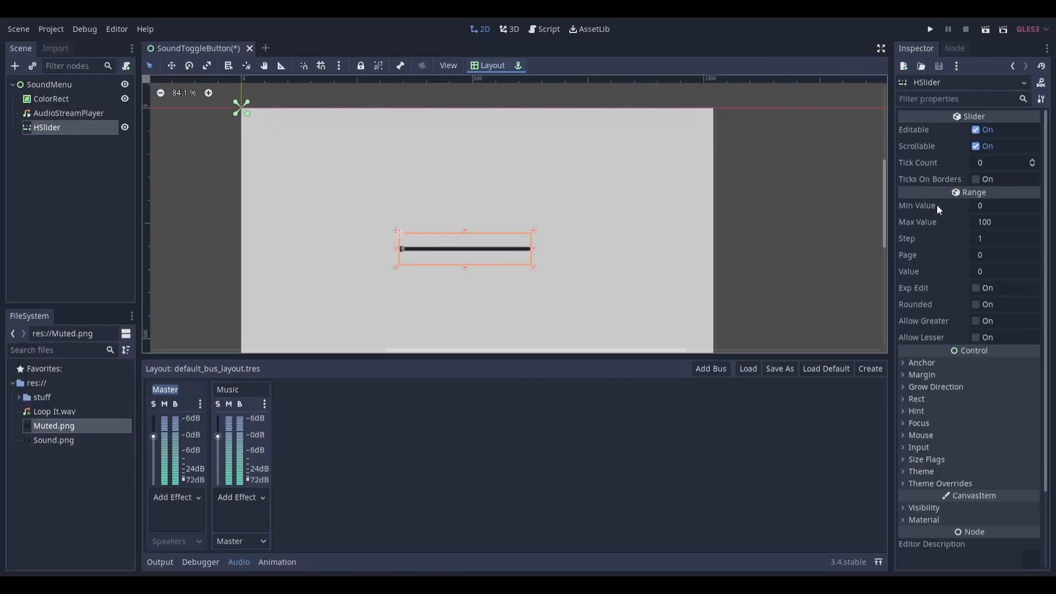
mouse_move(938, 223)
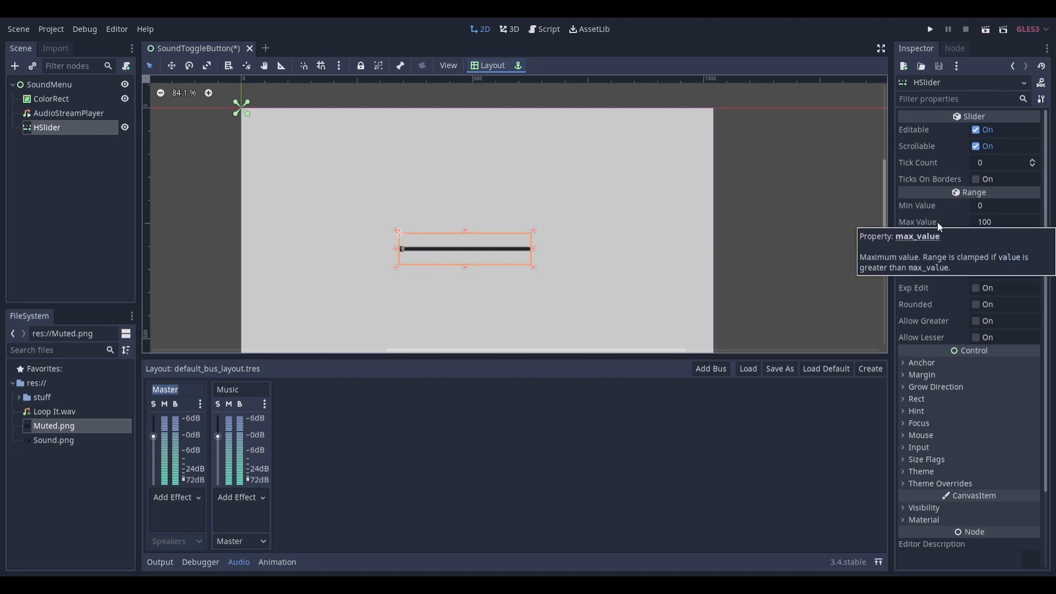
text(-30)
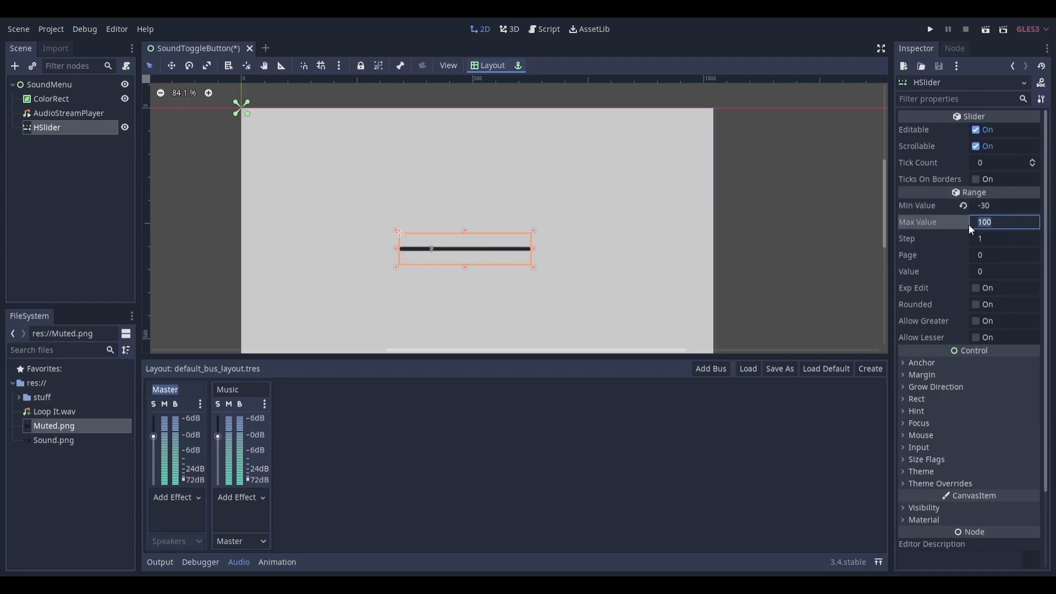
text(0)
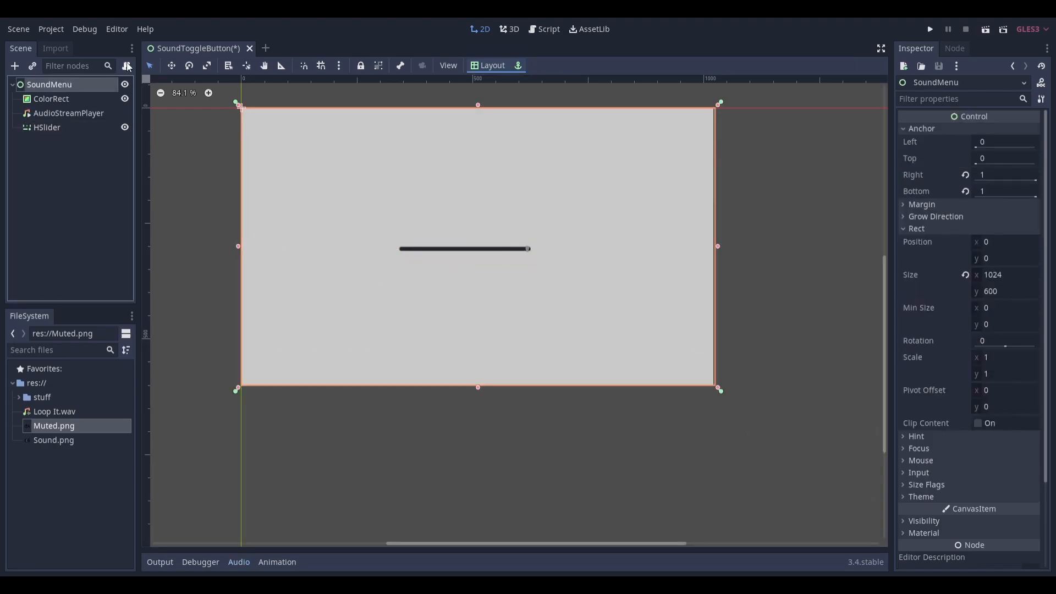
Add var master_bus = AudioServer.get_bus_index("Master") to the SoundMenu script and return to 2D.
click(128, 66)
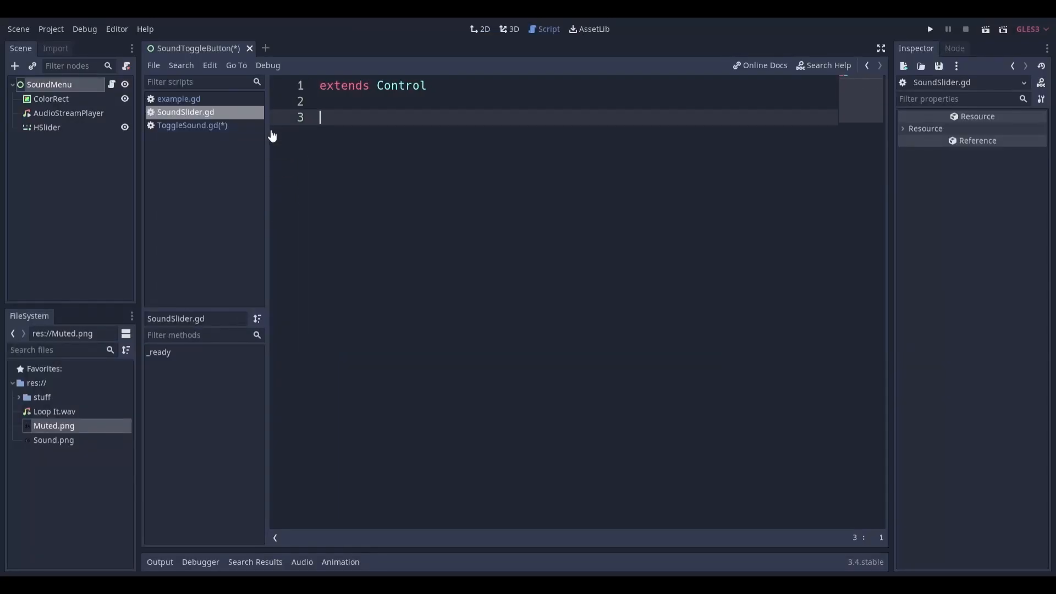
text(var master_bus = AudioServer.get_bus_index("Master"))
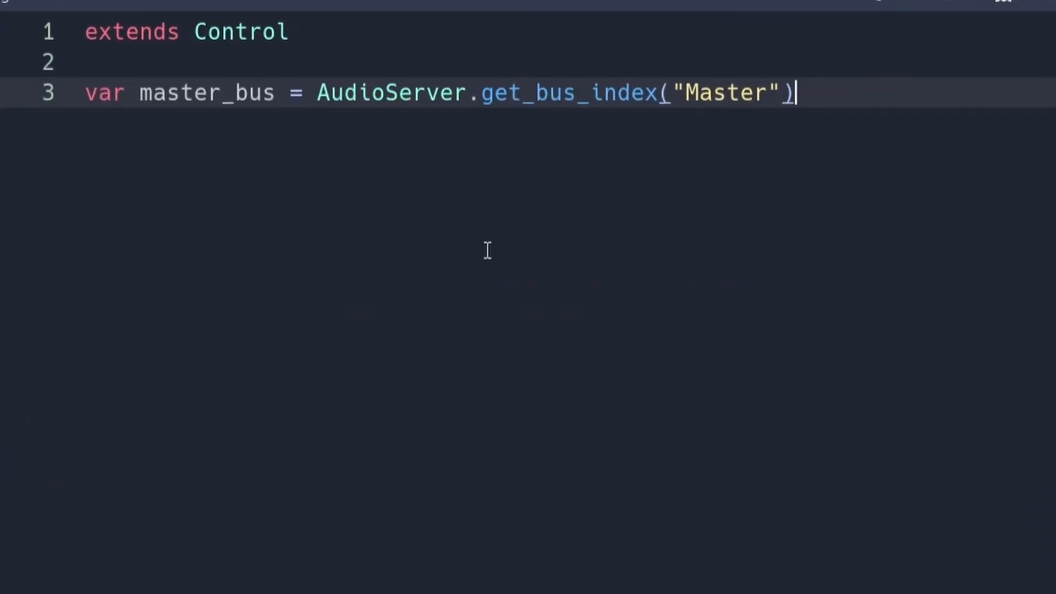
mouse_move(489, 94)
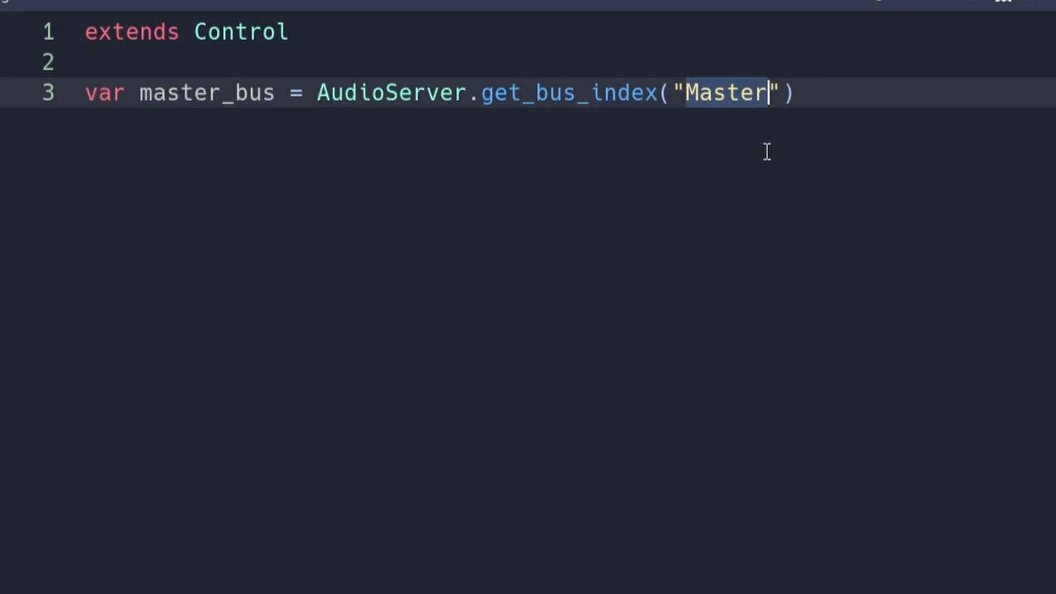
mouse_move(708, 97)
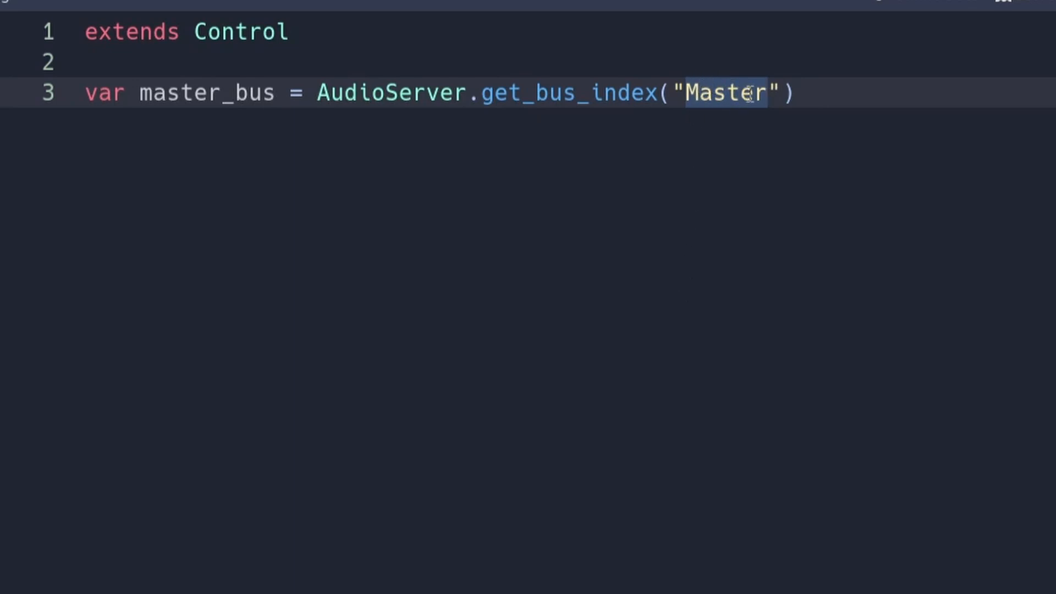
double_click(724, 92)
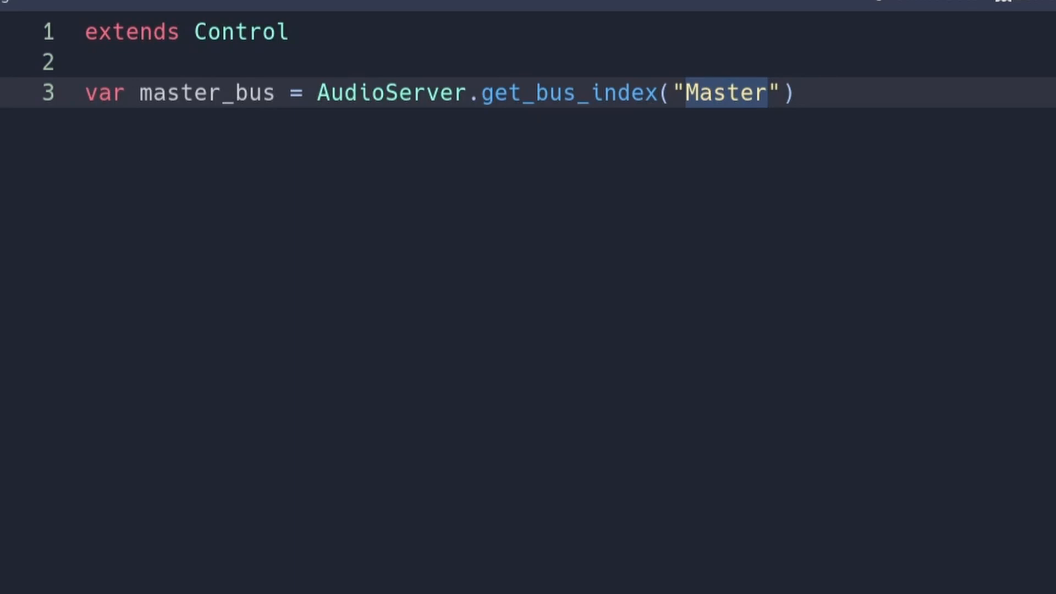
click(480, 29)
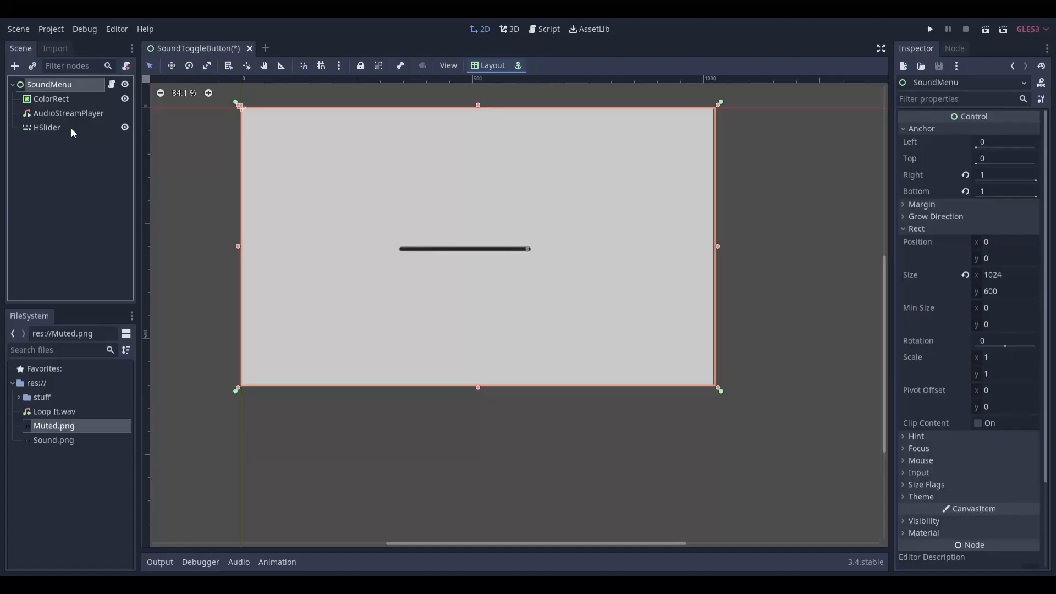
Connect the HSlider's value_changed signal to SoundMenu, generating _on_HSlider_value_changed.
click(47, 128)
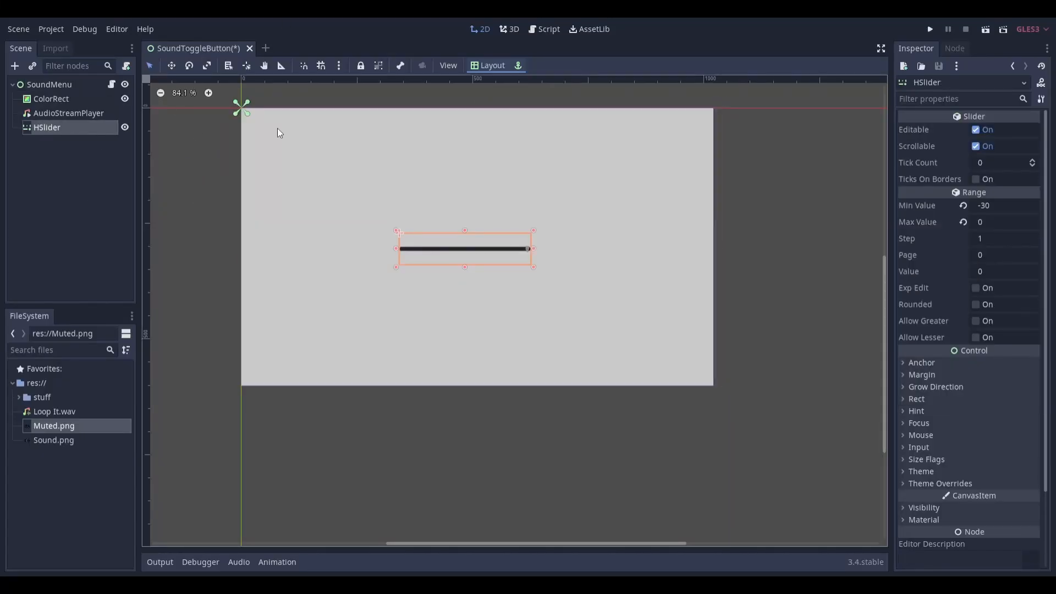
click(955, 48)
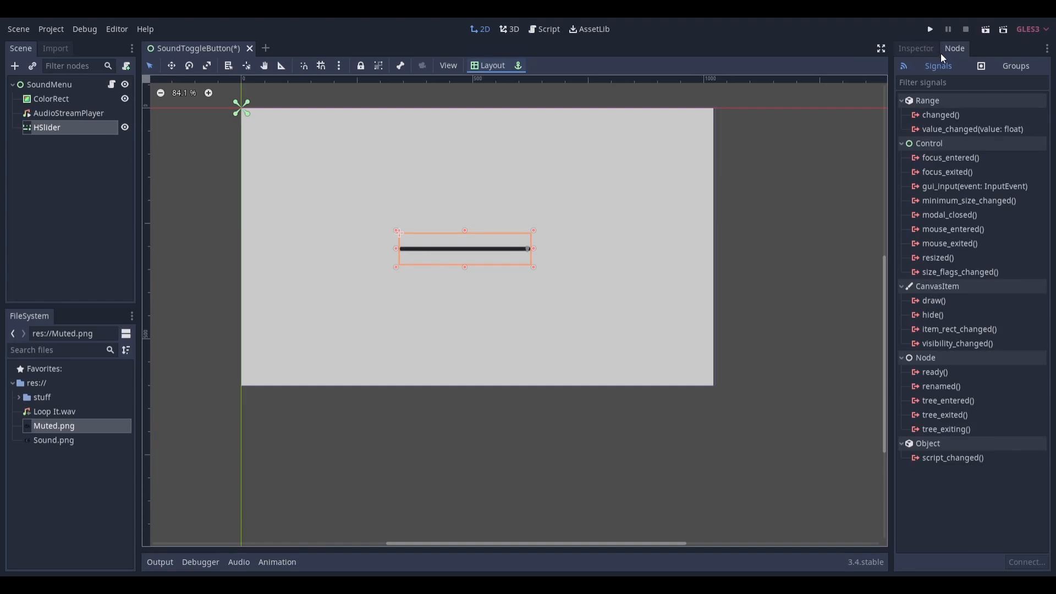
mouse_move(934, 123)
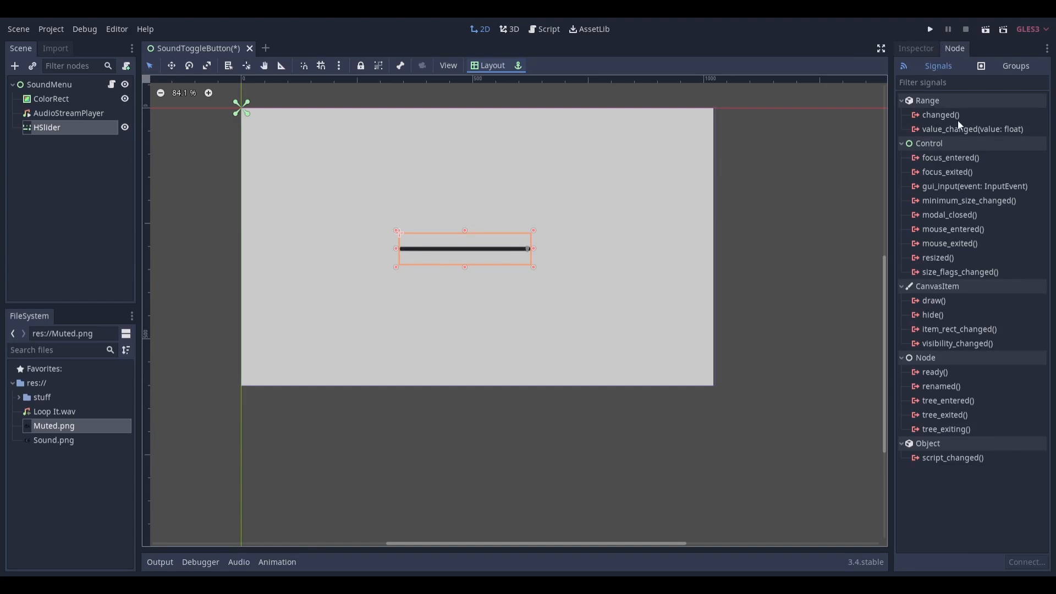
double_click(970, 129)
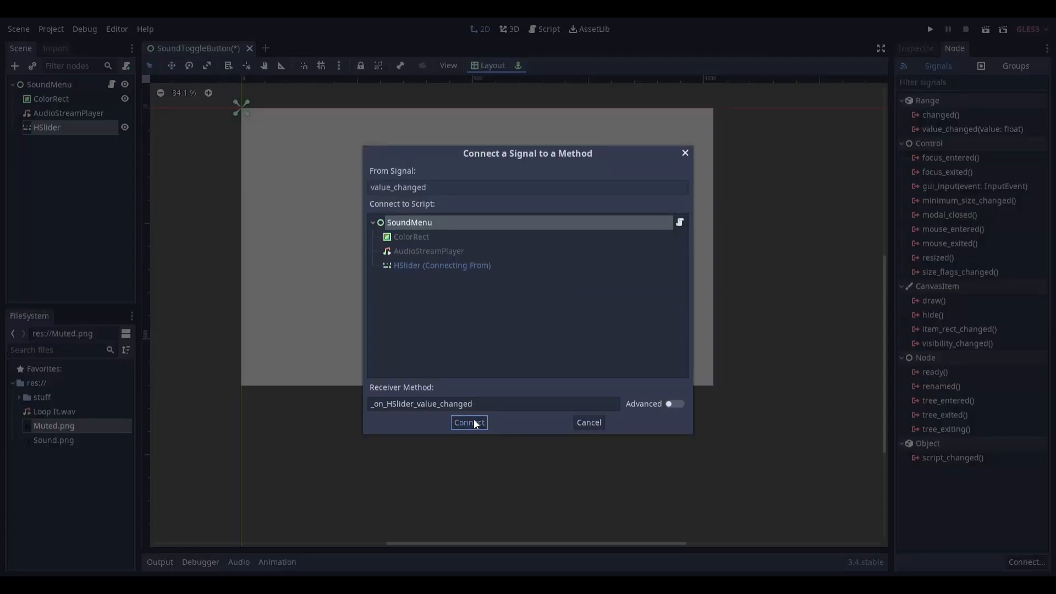
click(468, 422)
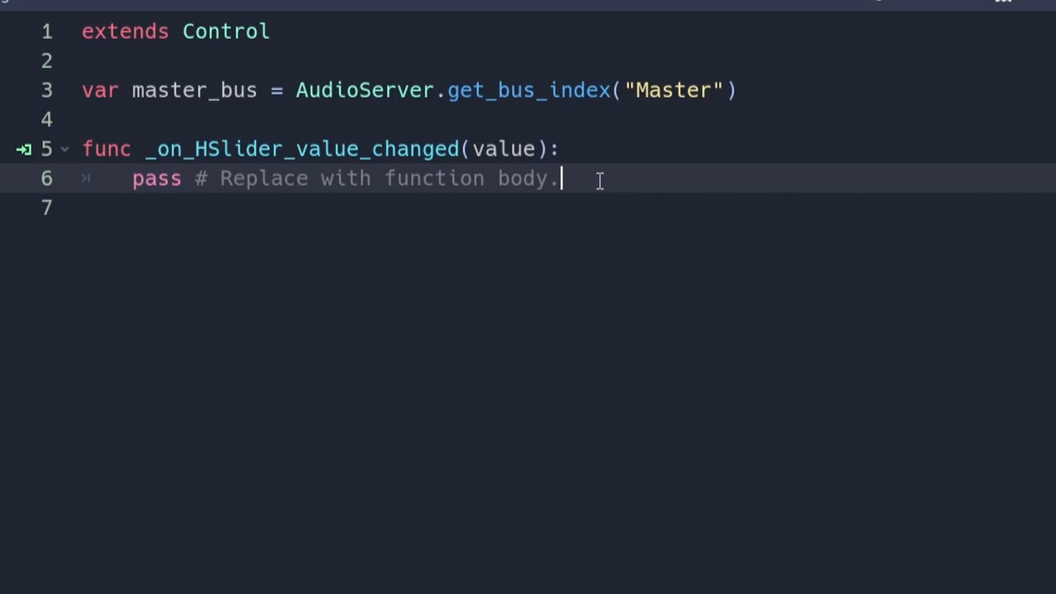
Make the handler call AudioServer.set_bus_volume_db(master_bus, value).
text(AudioServer.set_bus_volume_db(master_bus, value))
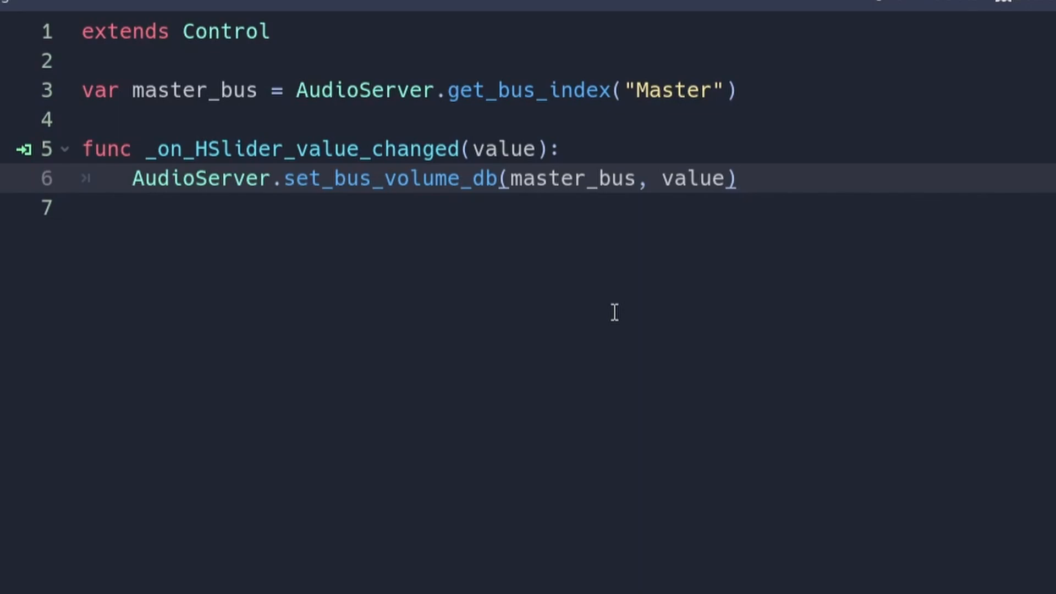
drag(508, 178, 734, 178)
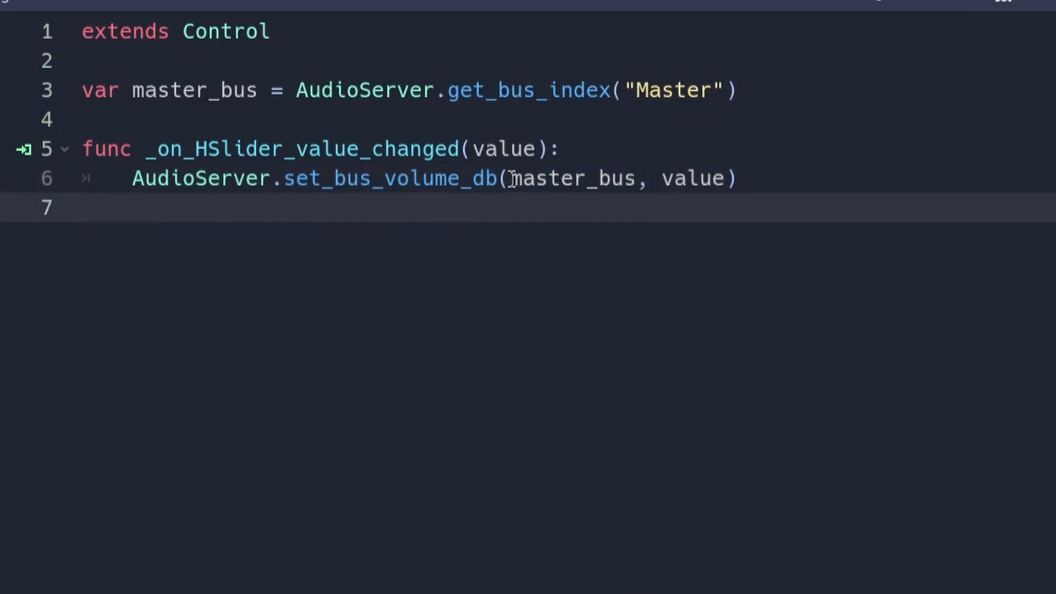
double_click(569, 178)
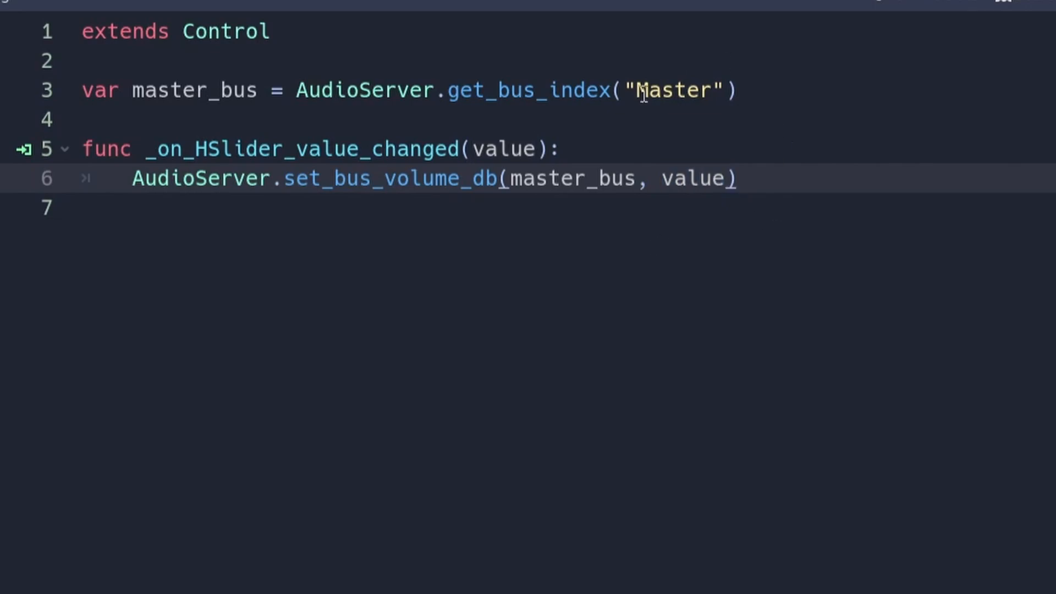
key(Enter)
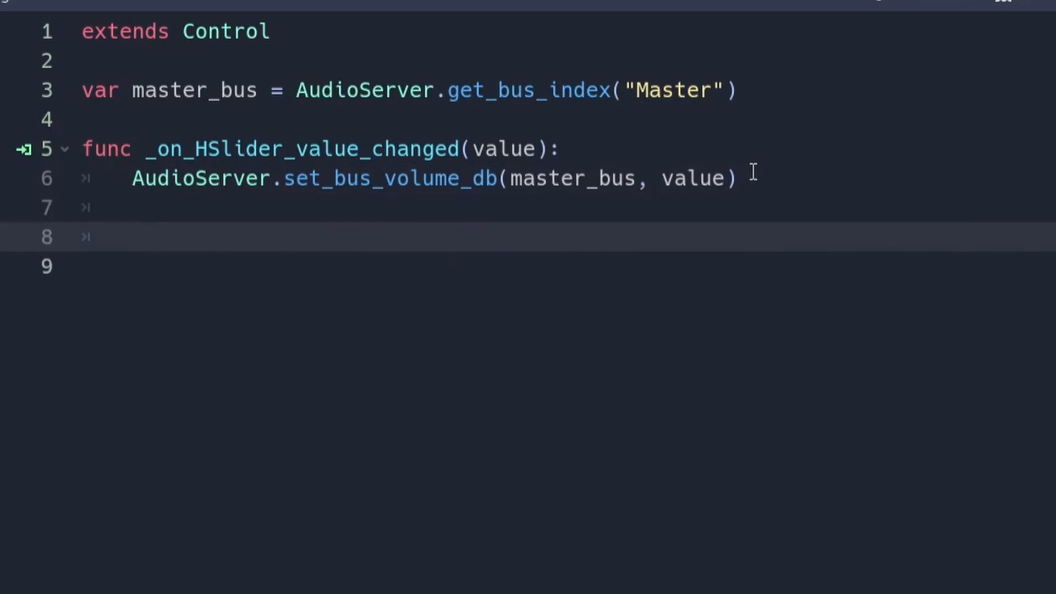
Add if value == -30: muting the Master bus, else unmuting it via set_bus_mute.
text(if value == -30:)
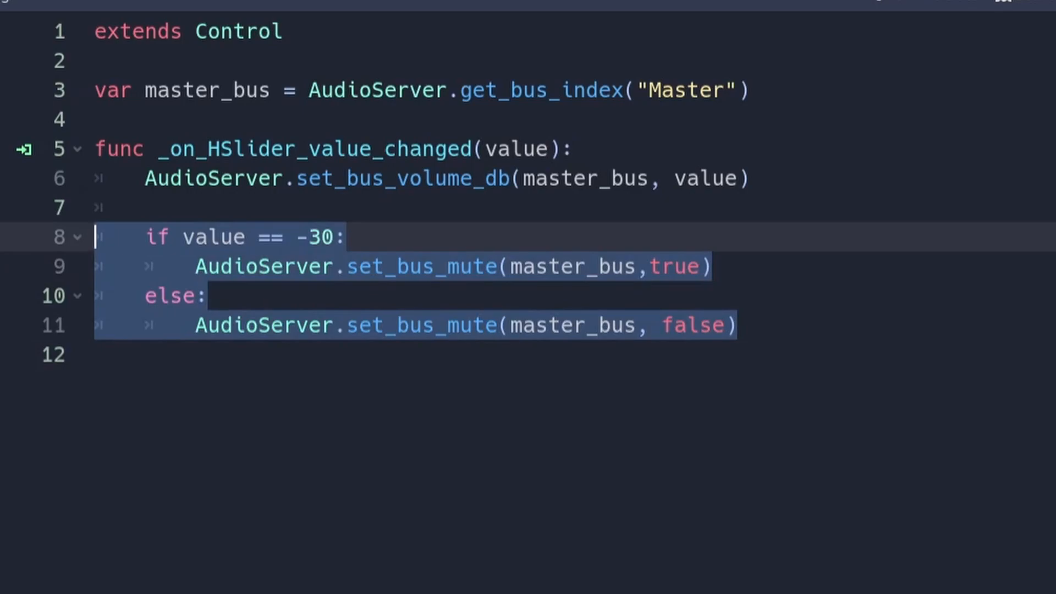
click(142, 237)
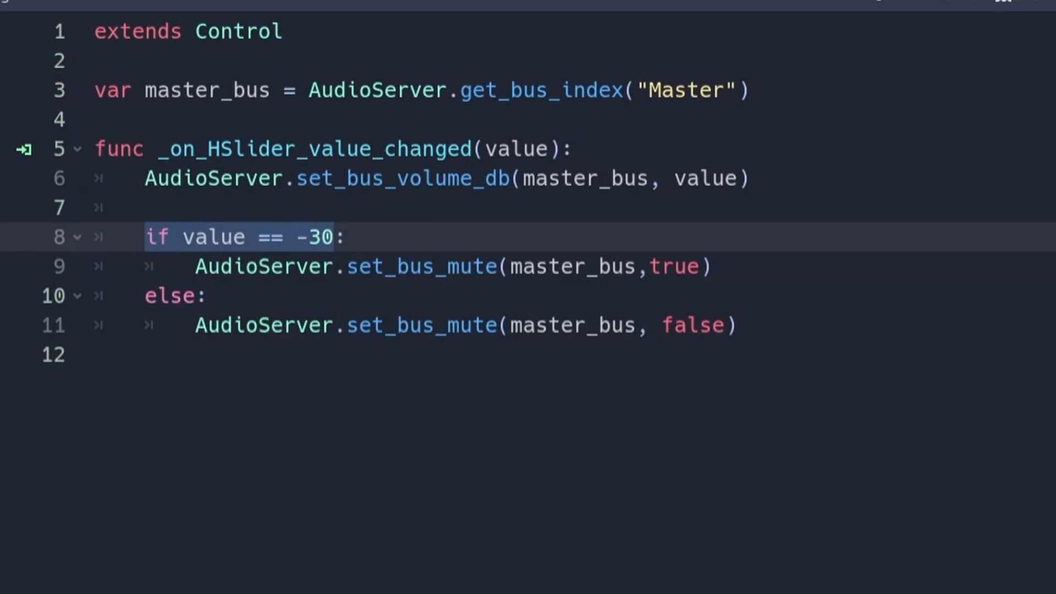
click(335, 236)
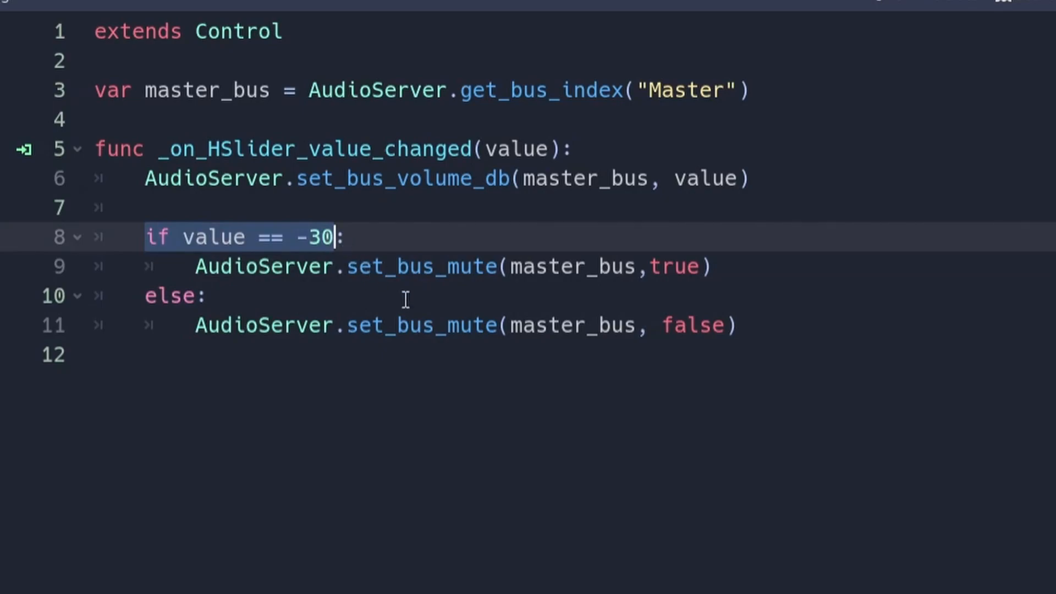